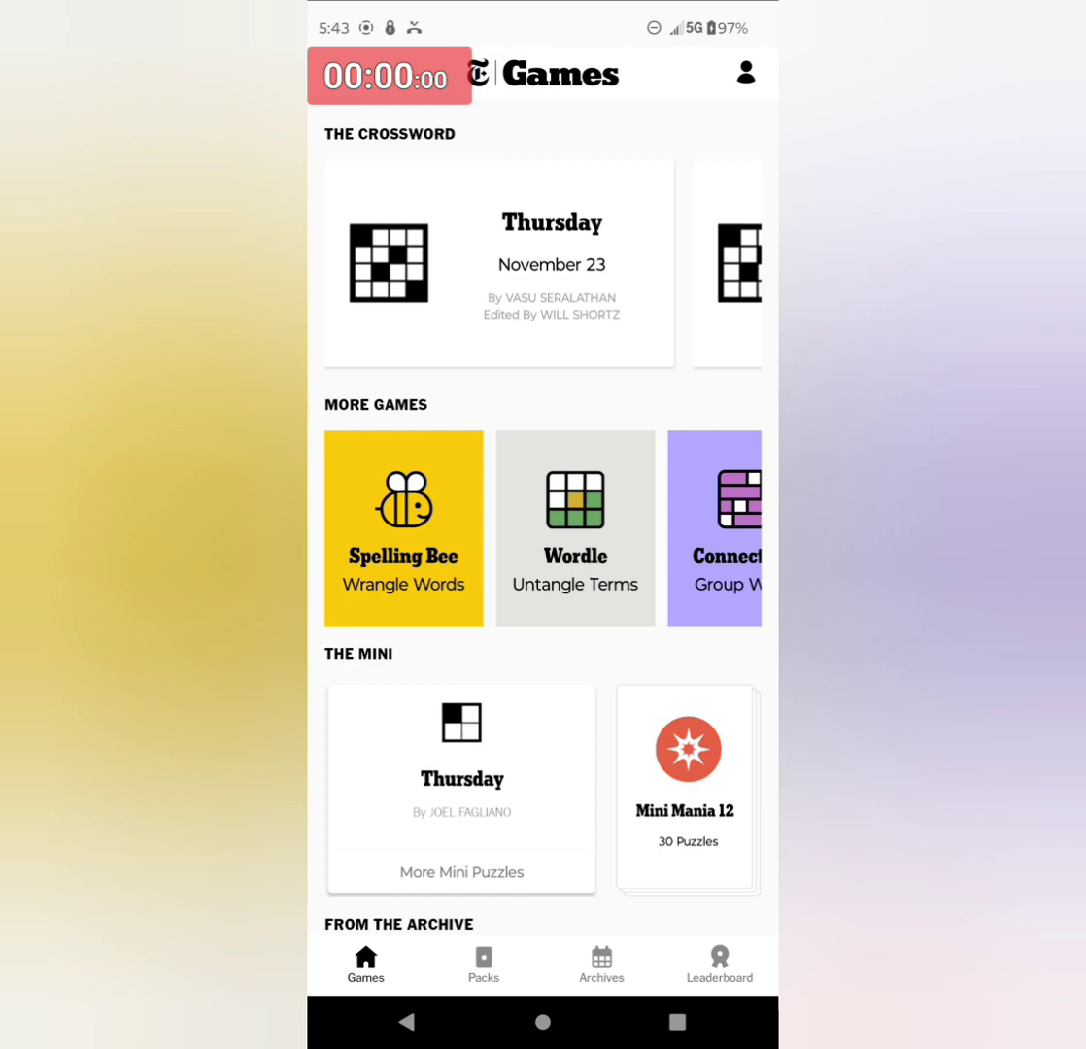
Open today's Wordle (November 23, 2023) from the More Games section.
{"action": "left_click", "coordinate": [575, 528]}
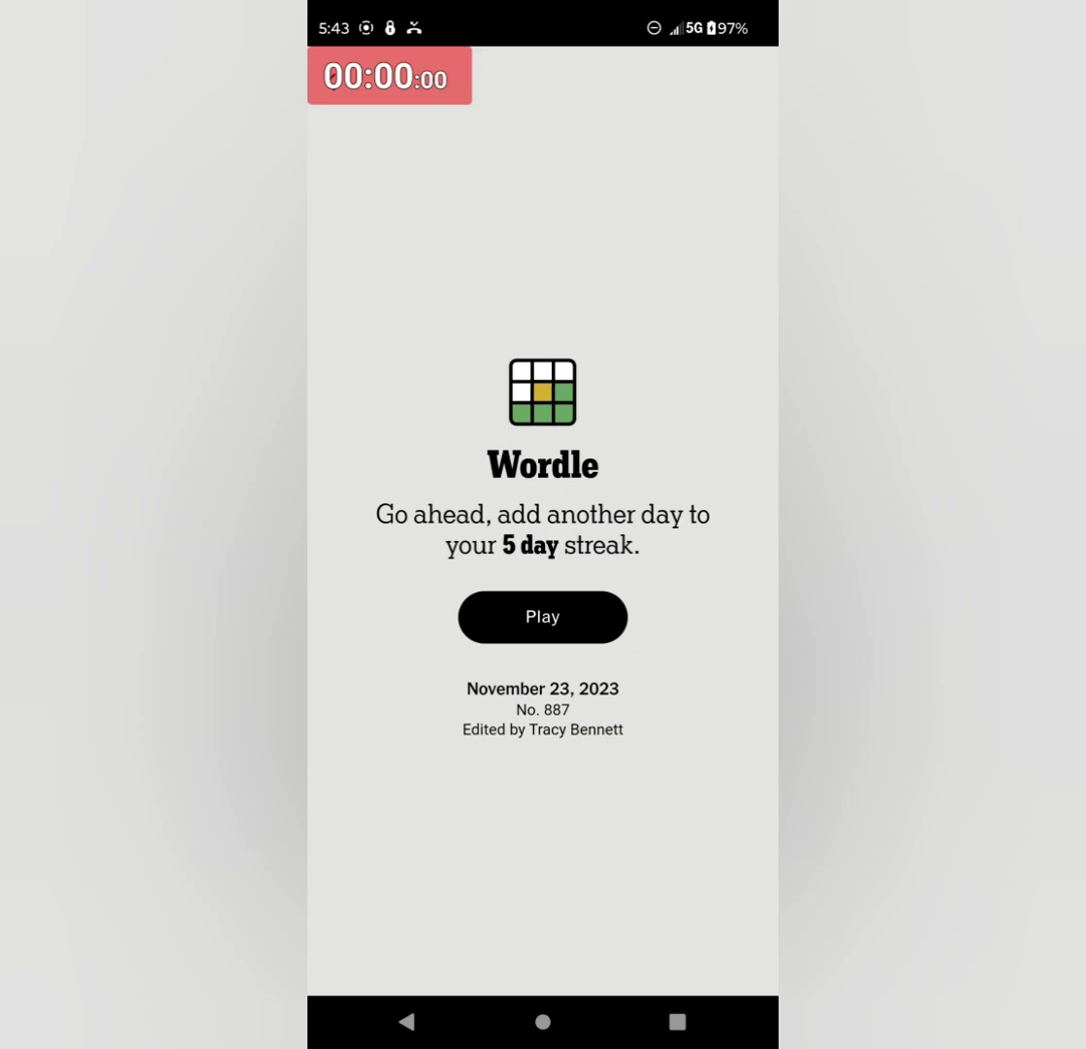
Start the puzzle and submit LEAST as the first guess.
{"action": "left_click", "coordinate": [542, 616]}
{"action": "type", "text": "LEAST"}
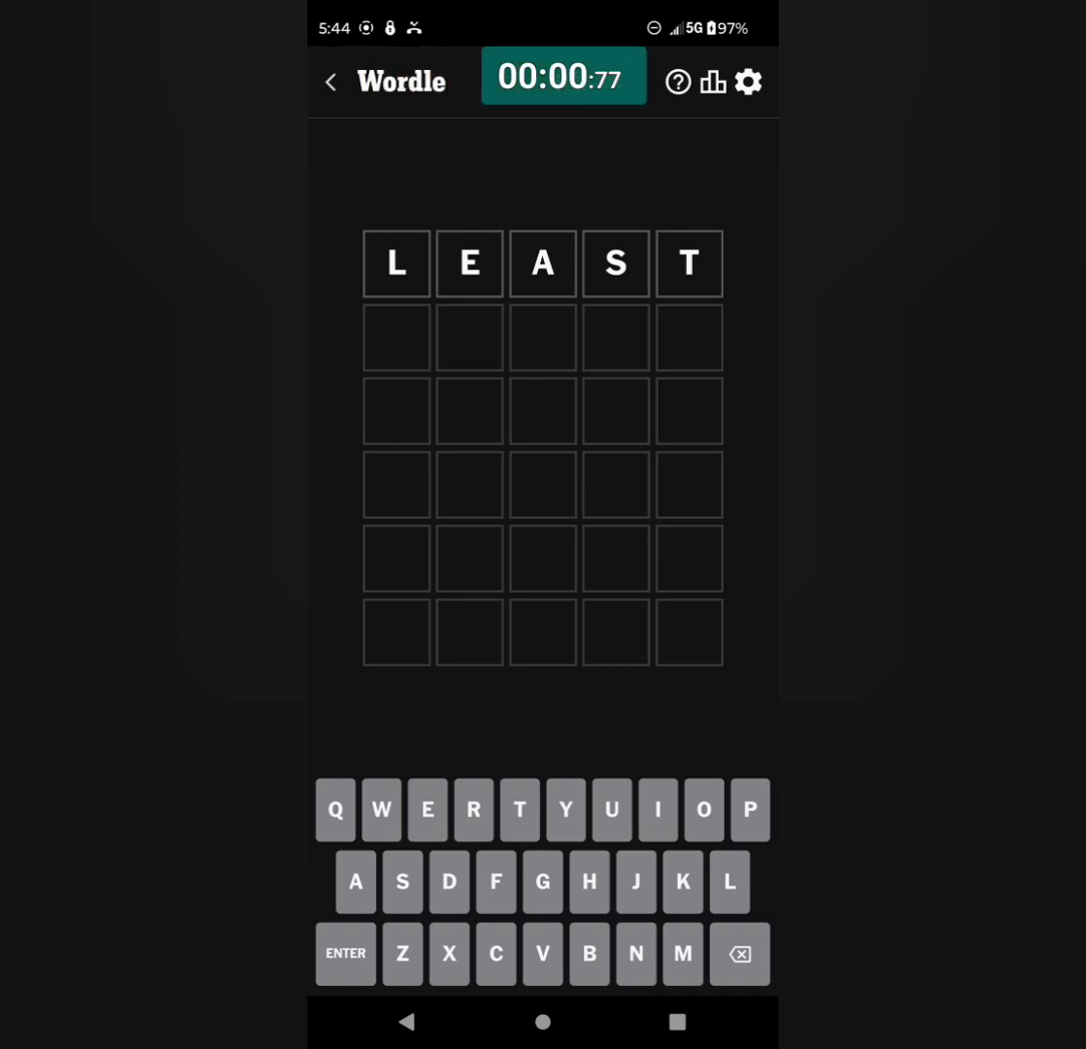
{"action": "left_click", "coordinate": [346, 952]}
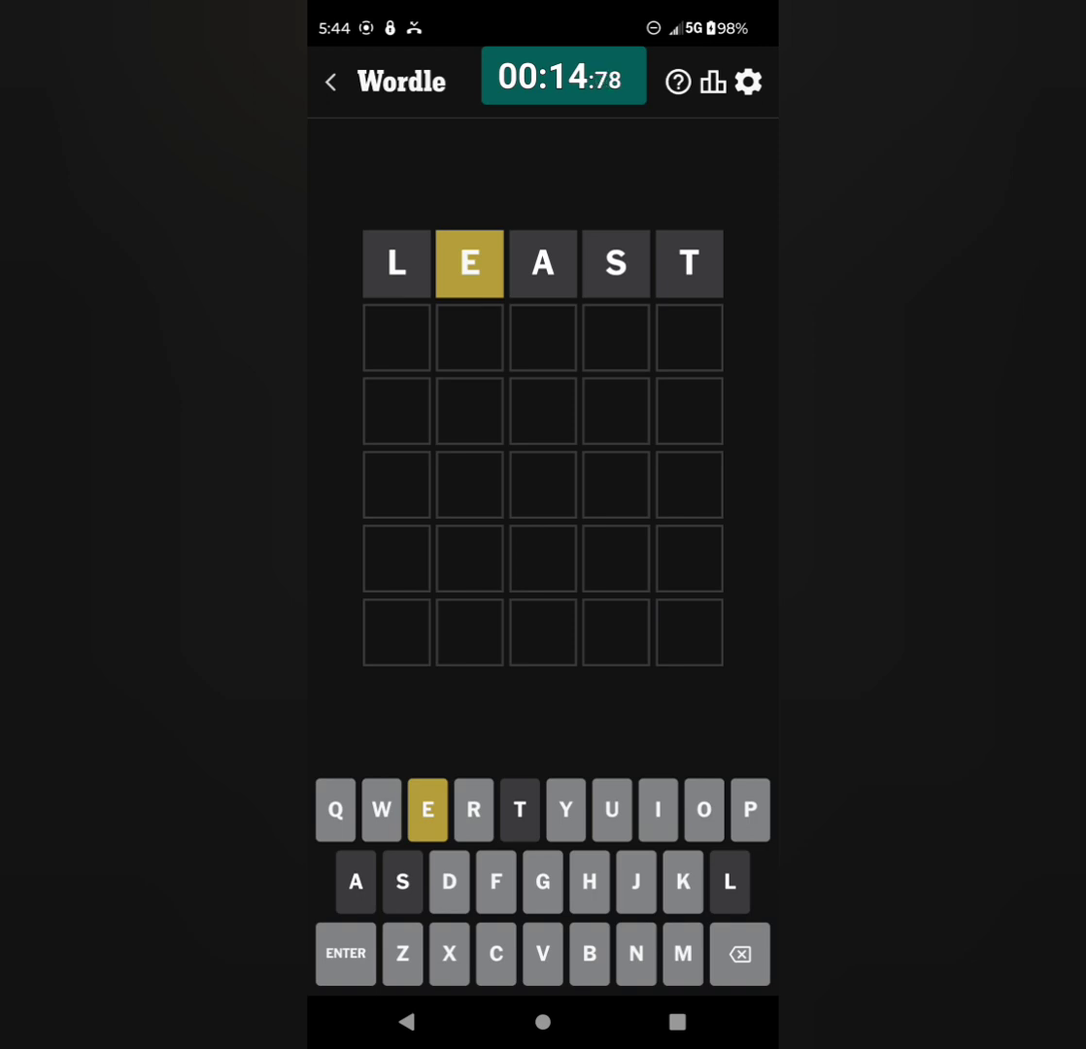
Submit WHERE as the second guess and begin trial letters EXE in row three.
{"action": "left_click", "coordinate": [589, 882]}
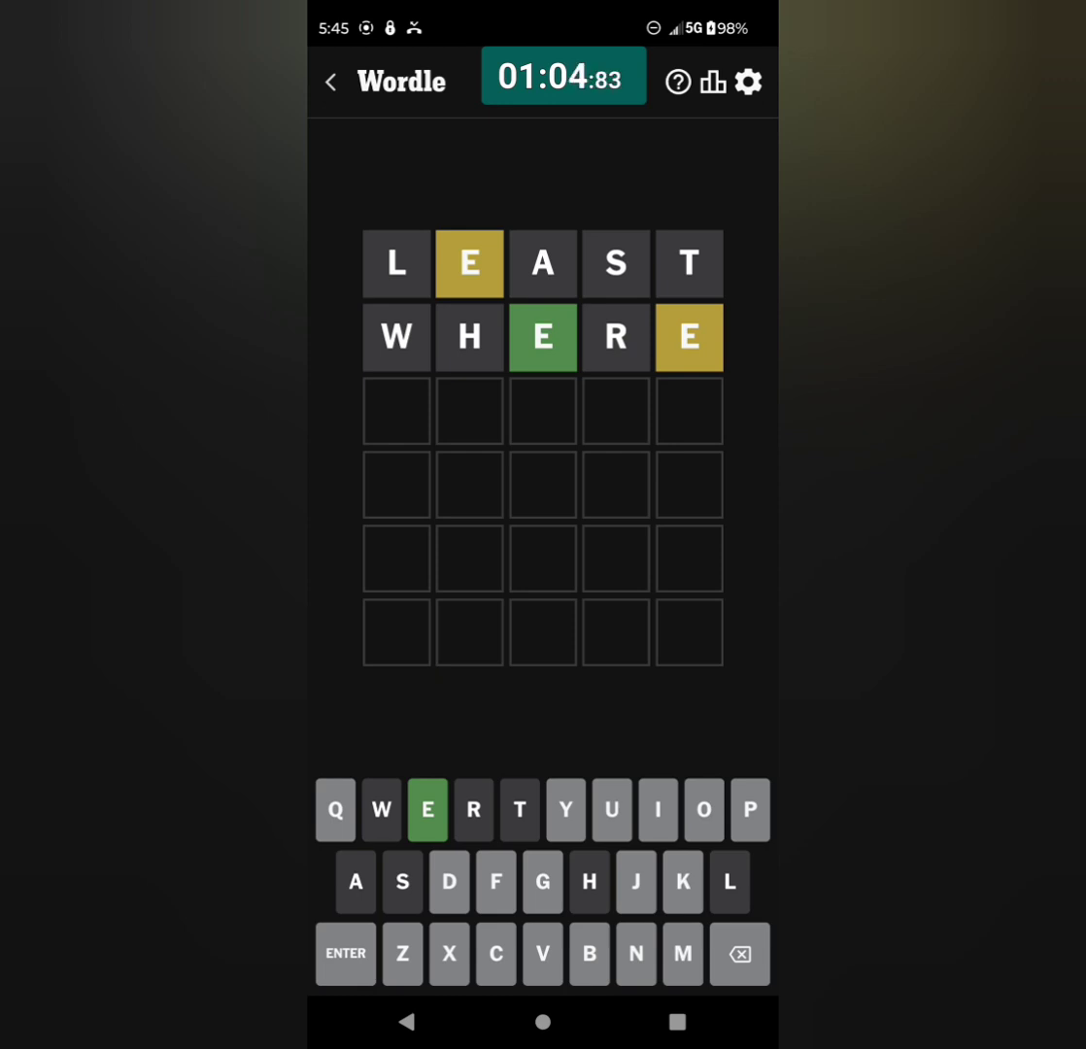
{"action": "left_click", "coordinate": [428, 809]}
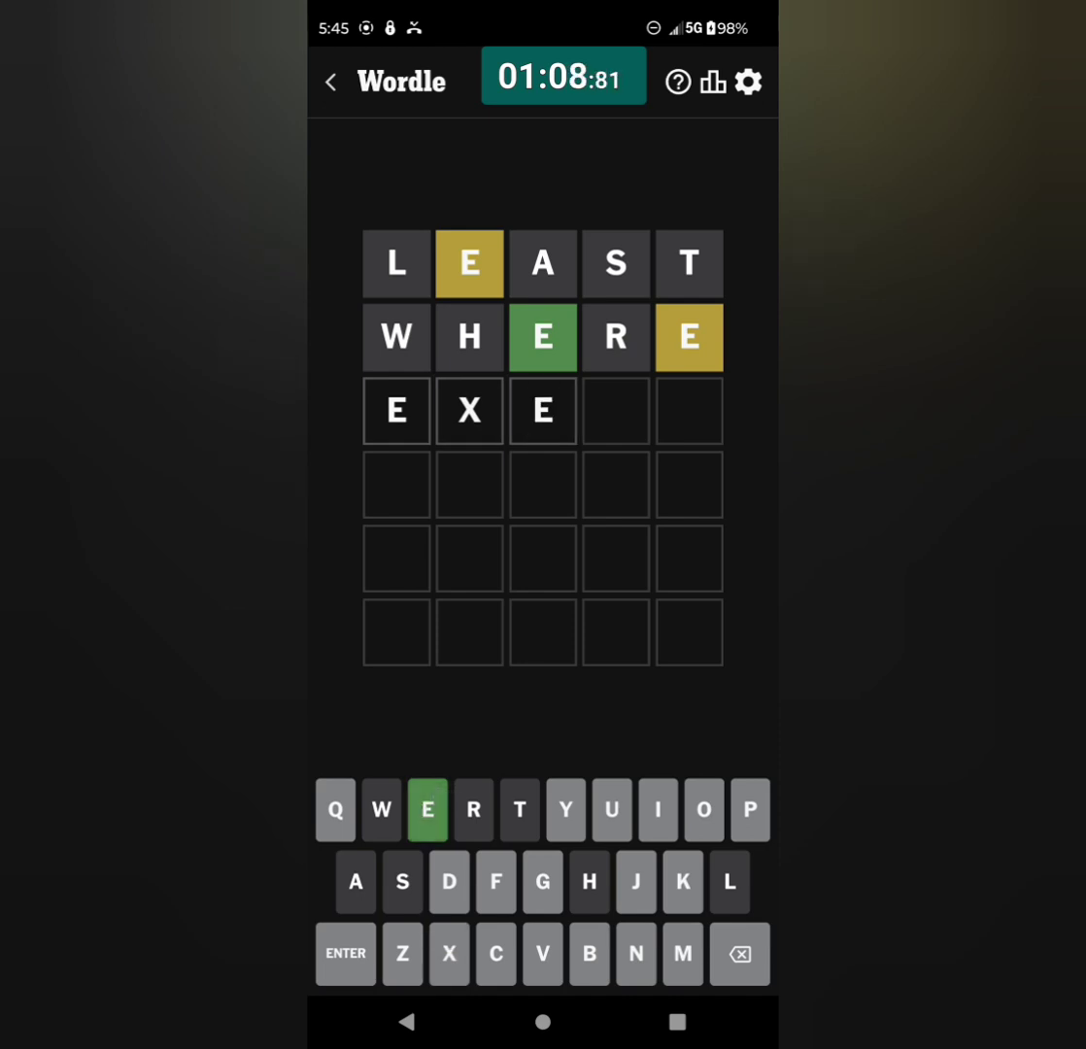
Try EXEEX as unsubmitted trial letters in row three, then clear them down to Q.
{"action": "left_click", "coordinate": [449, 954]}
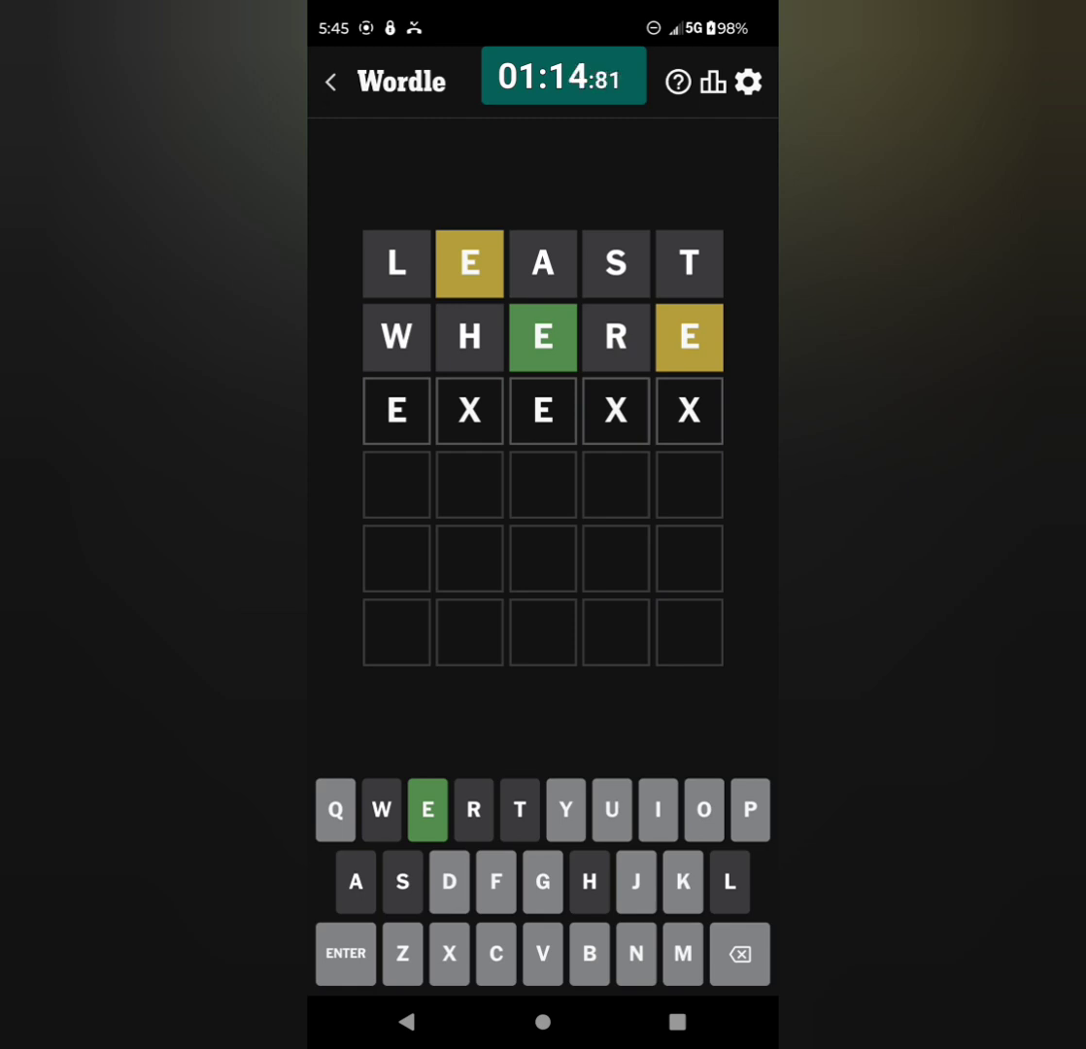
{"action": "left_click", "coordinate": [738, 952]}
{"action": "type", "text": "E"}
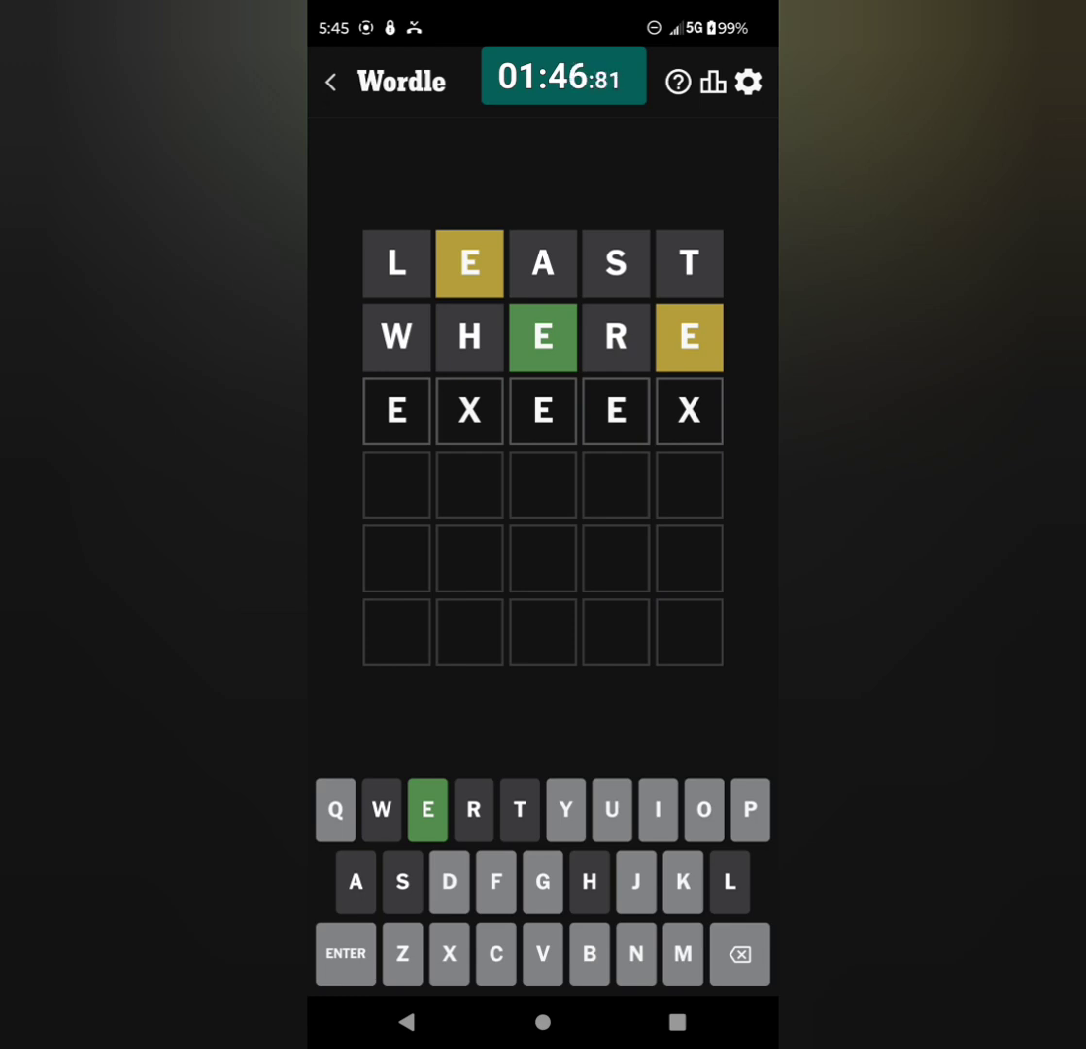
{"action": "left_click", "coordinate": [738, 952]}
{"action": "type", "text": "Q"}
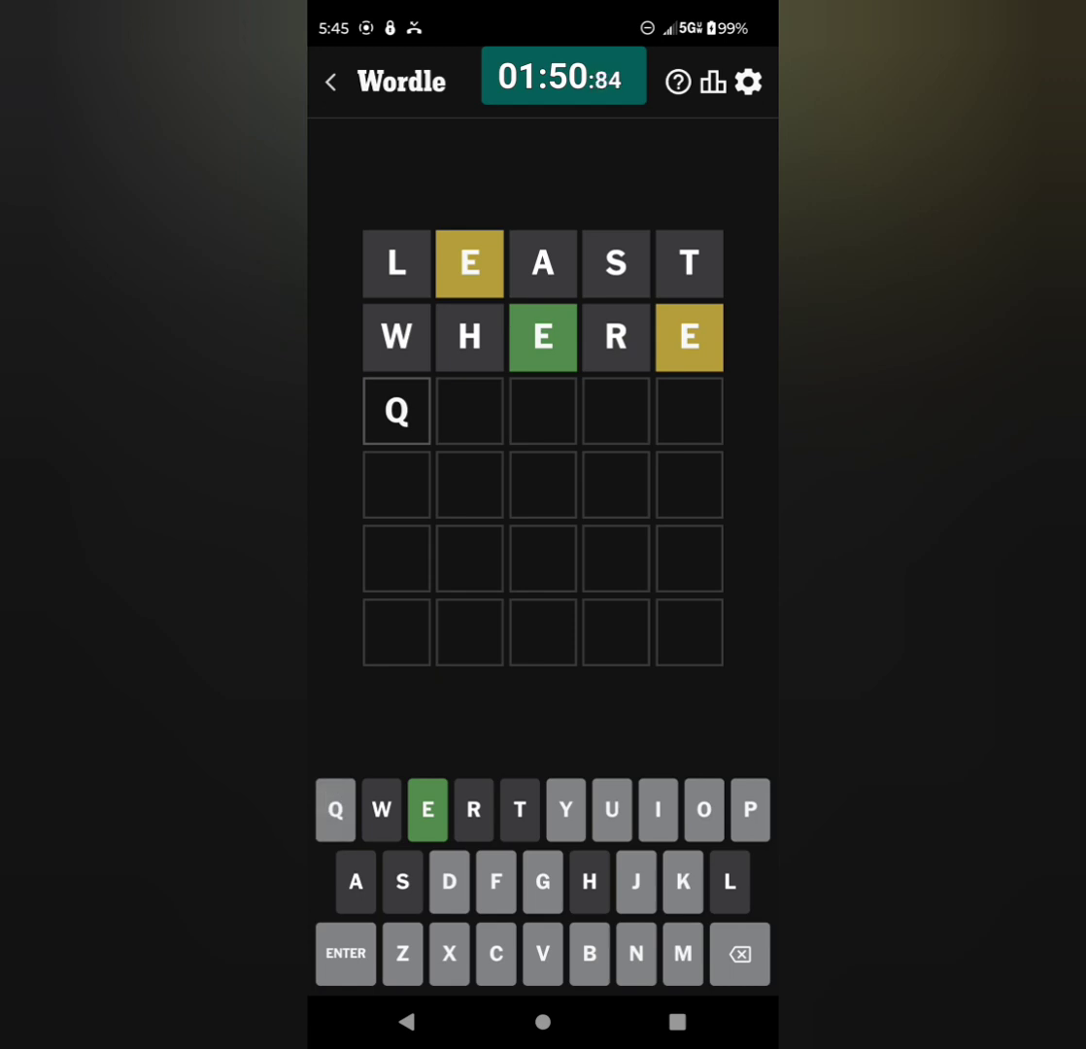
Enter QUEEN as the third guess and submit it, solving the puzzle.
{"action": "left_click", "coordinate": [635, 951]}
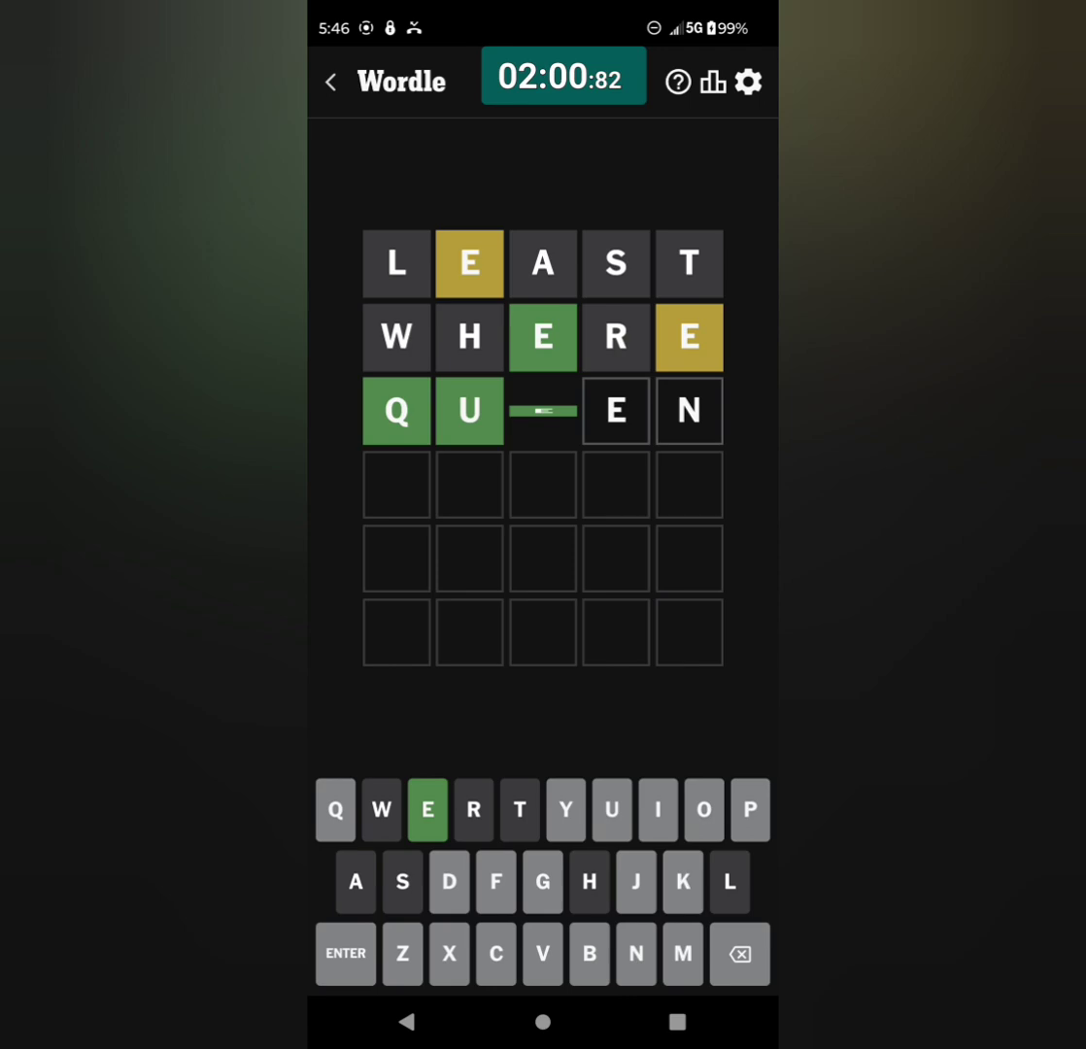
{"action": "left_click", "coordinate": [346, 952]}
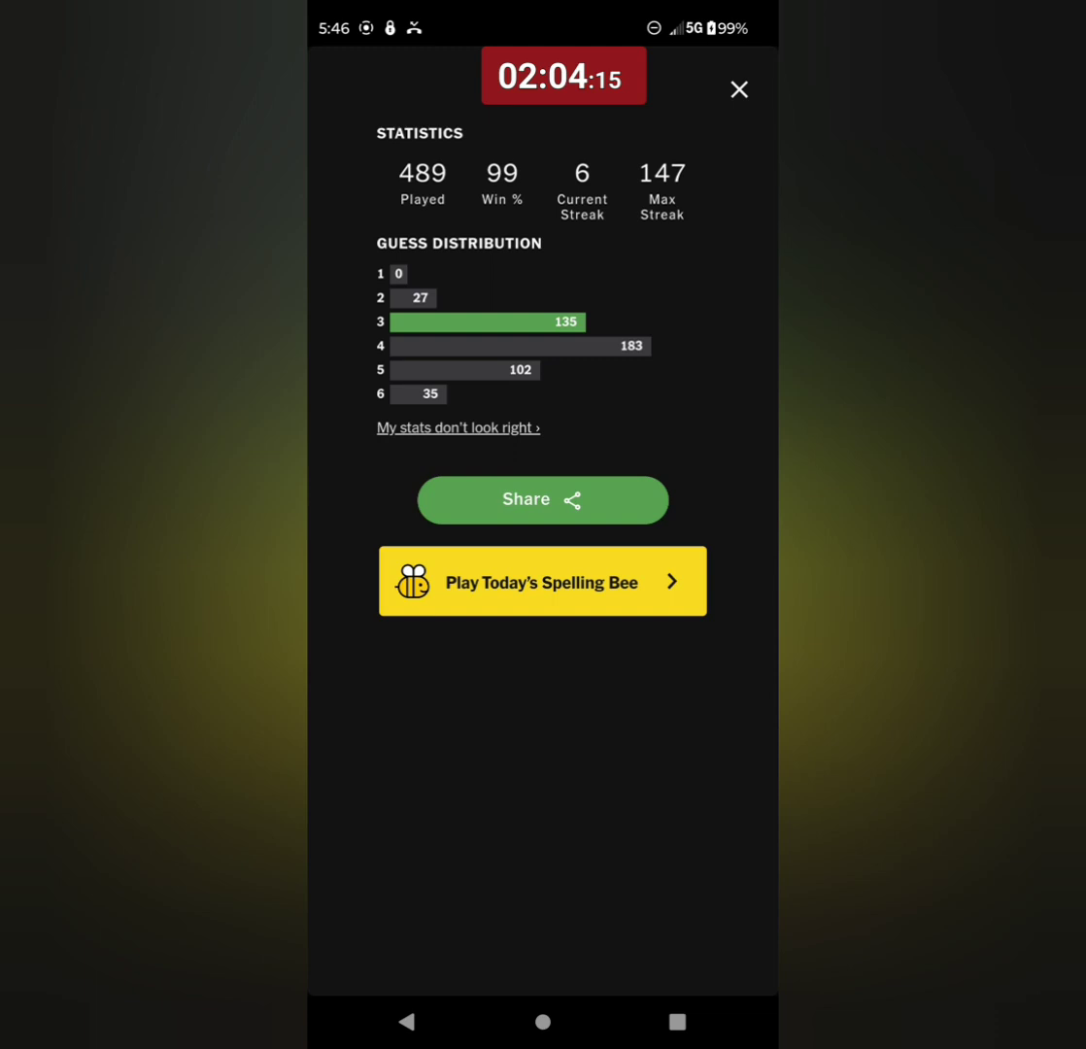
Dismiss the statistics overlay to return to the solved board.
{"action": "left_click", "coordinate": [738, 90]}
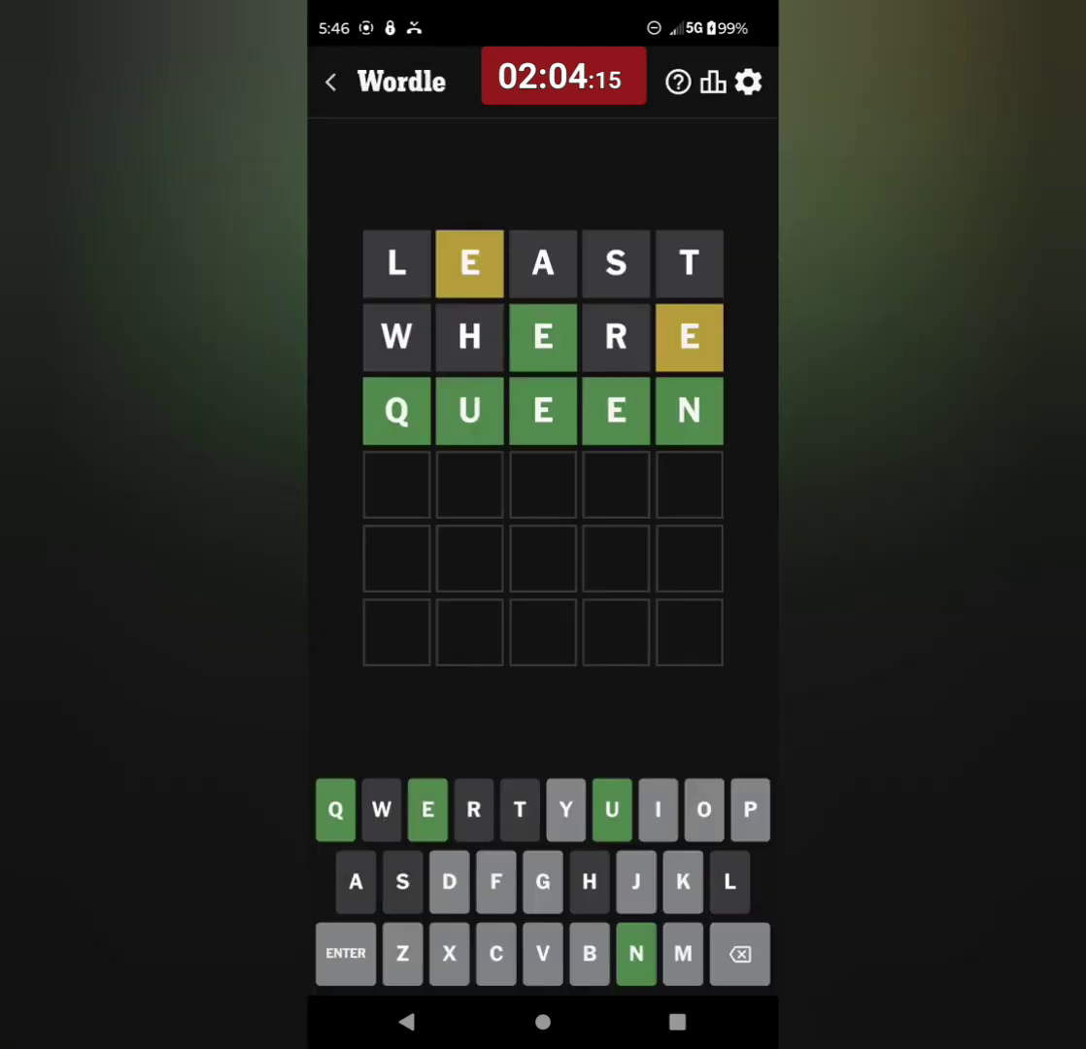